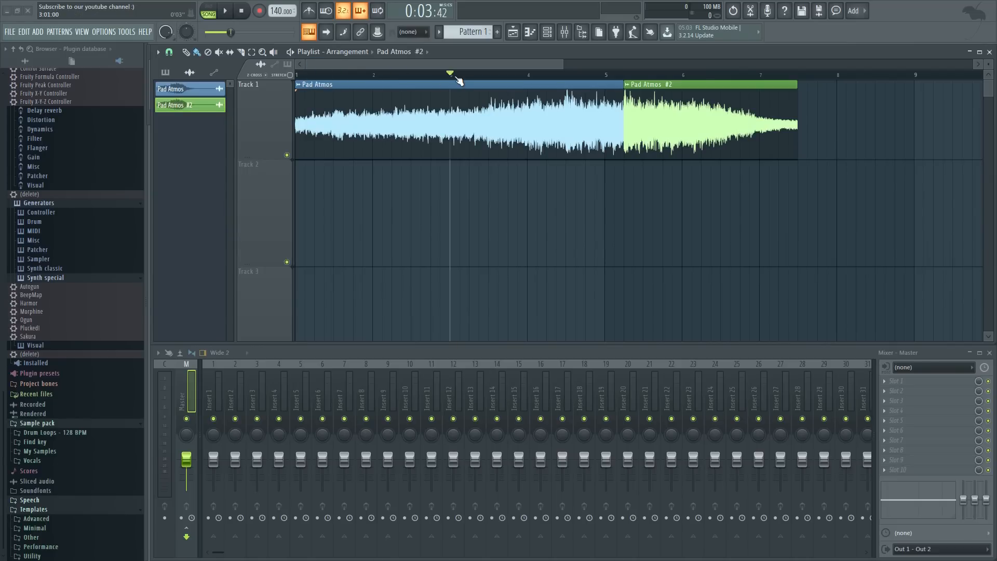
# Step: Extend the Pad Atmos #2 clip's right edge to about bar 9
pyautogui.click(224, 11)
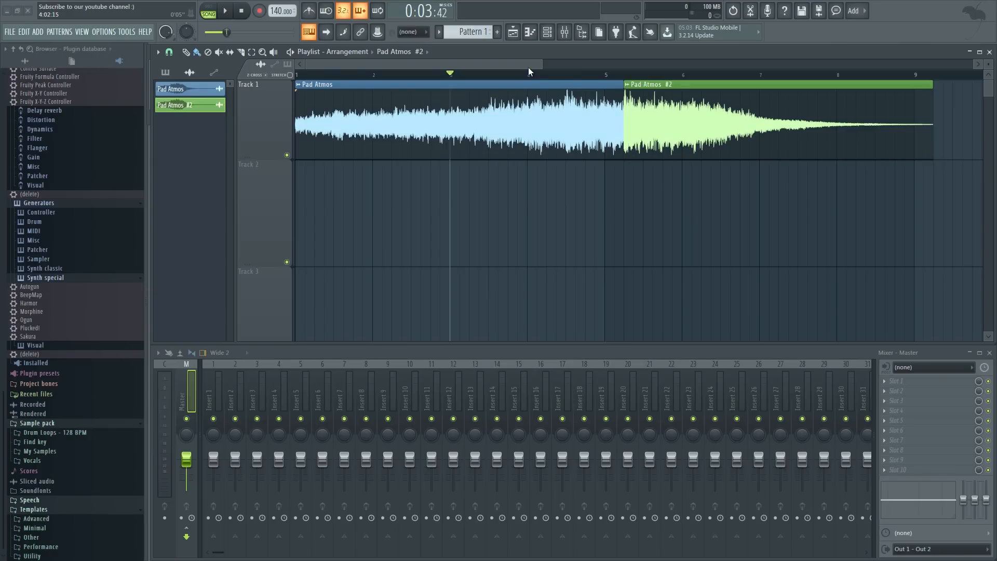
# Step: Open the Pad Atmos #2 channel settings and show the declicking mode options
pyautogui.doubleClick(509, 120)
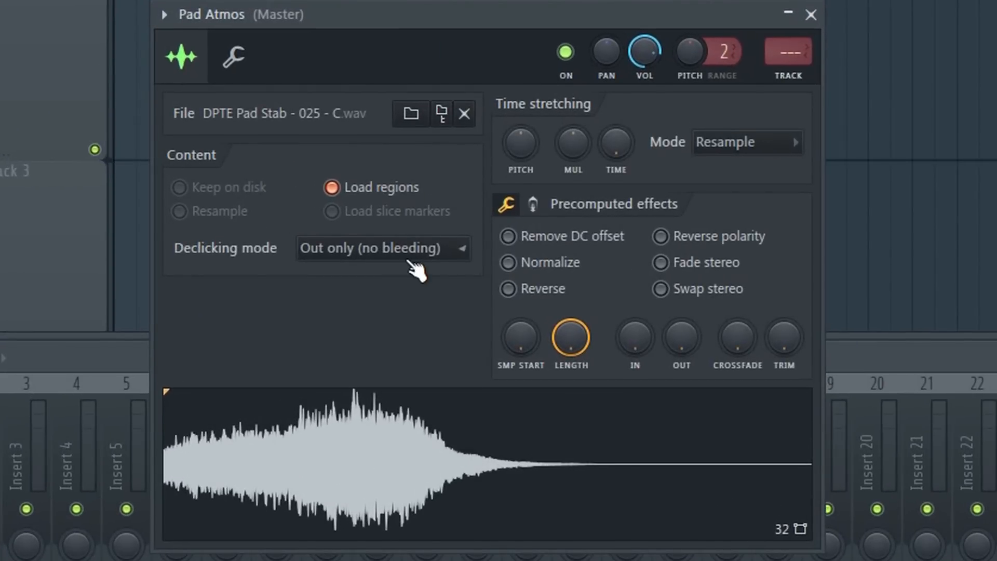
pyautogui.click(381, 248)
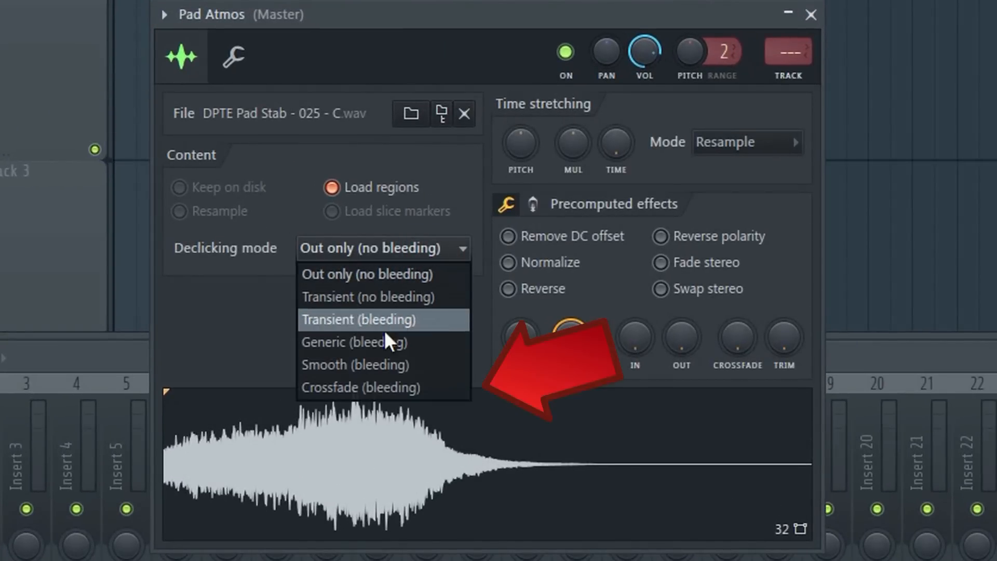
pyautogui.moveTo(415, 387)
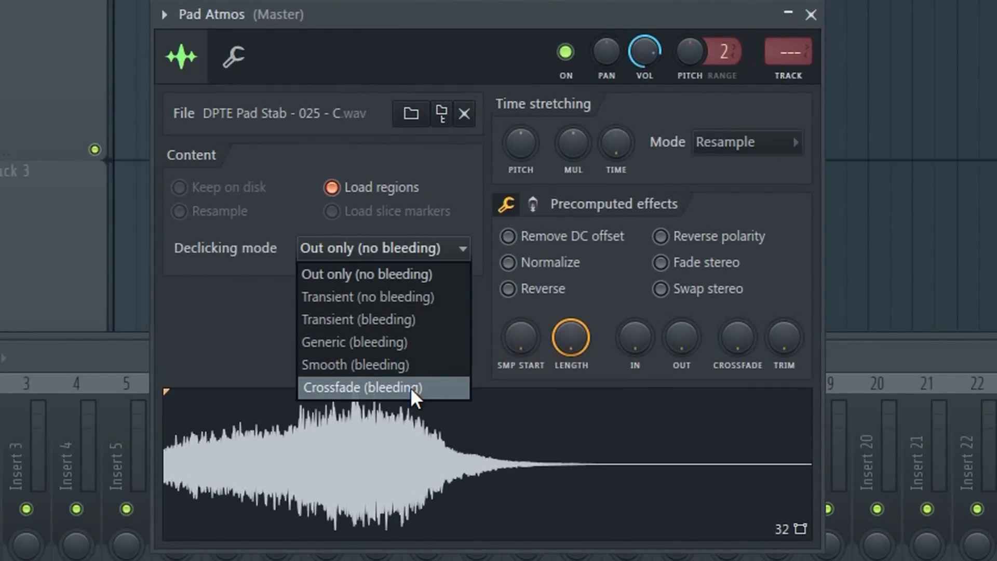
pyautogui.click(362, 387)
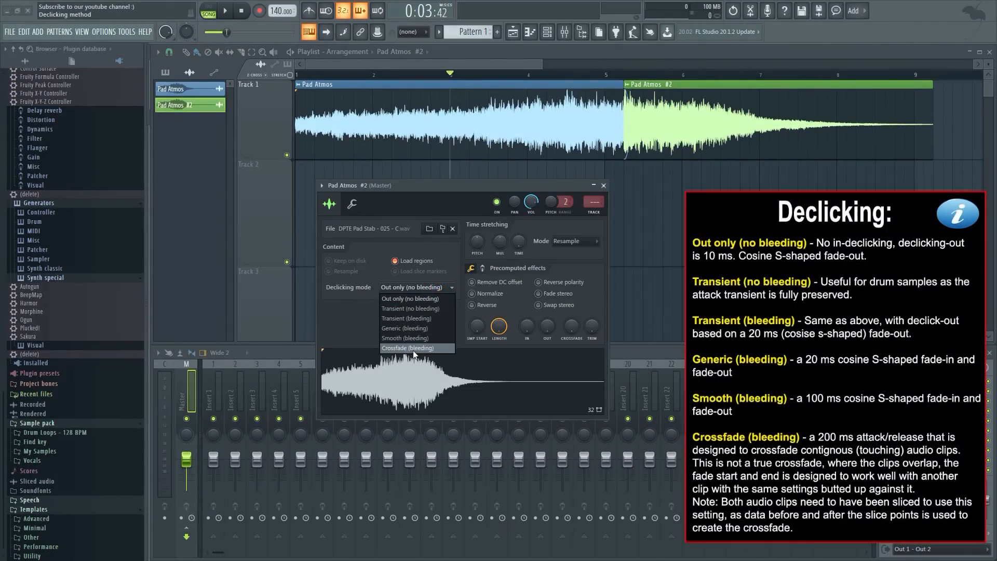
# Step: Set Pad Atmos #2 declicking to Crossfade (bleeding) and close its settings
pyautogui.click(408, 348)
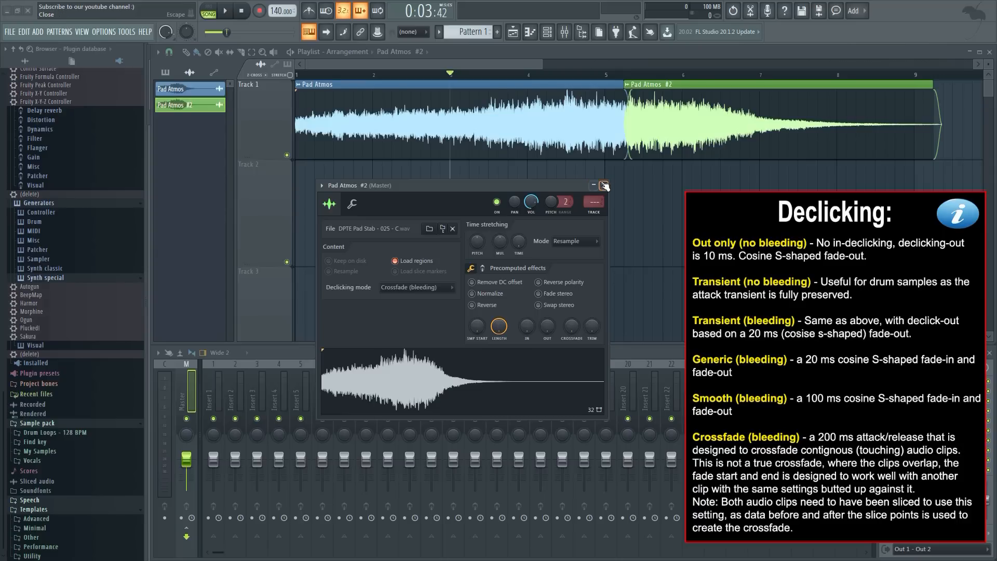
pyautogui.click(602, 185)
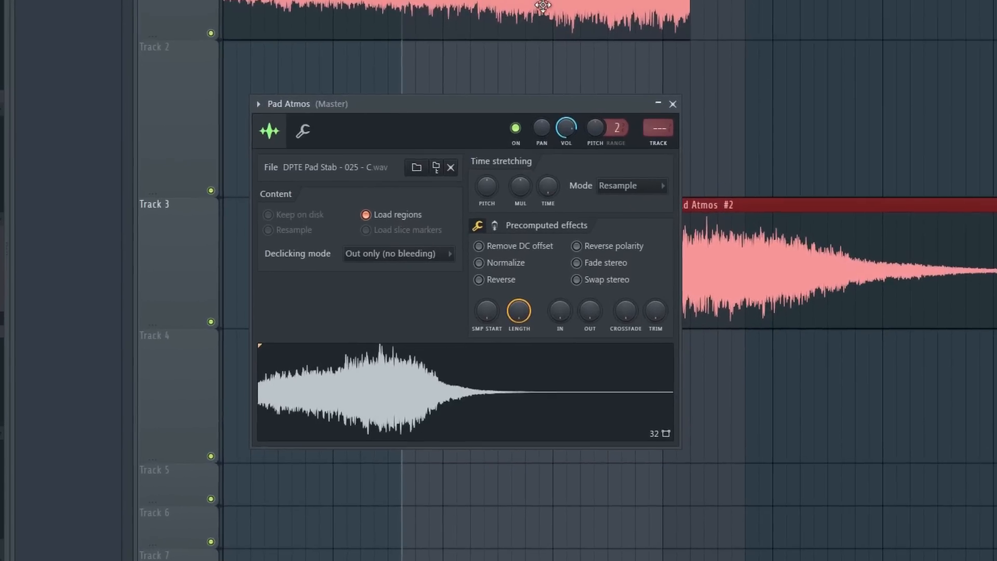
# Step: Create a Channel volume automation clip from the Pad Atmos VOL knob, then Pad Atmos #2's
pyautogui.rightClick(565, 126)
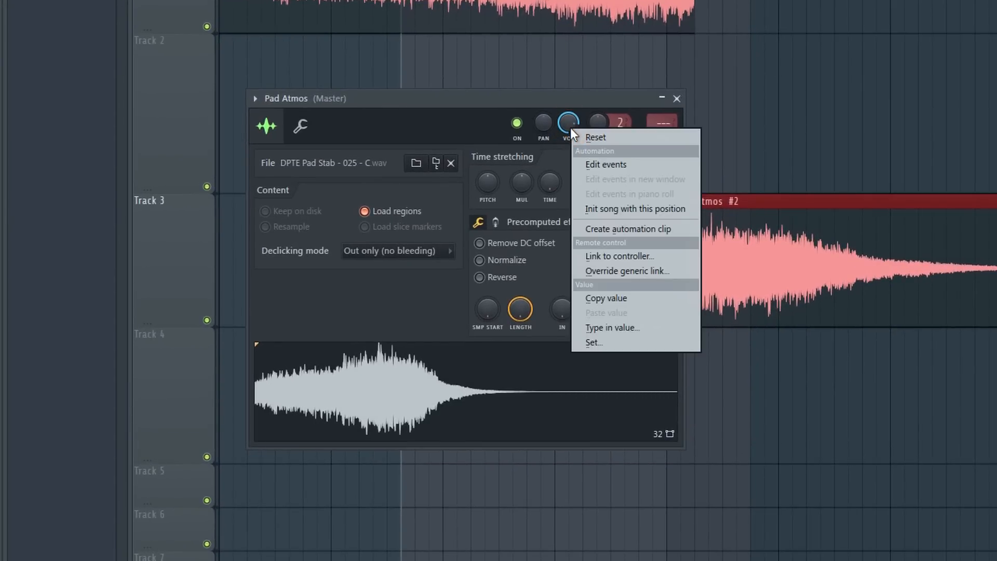
pyautogui.click(628, 228)
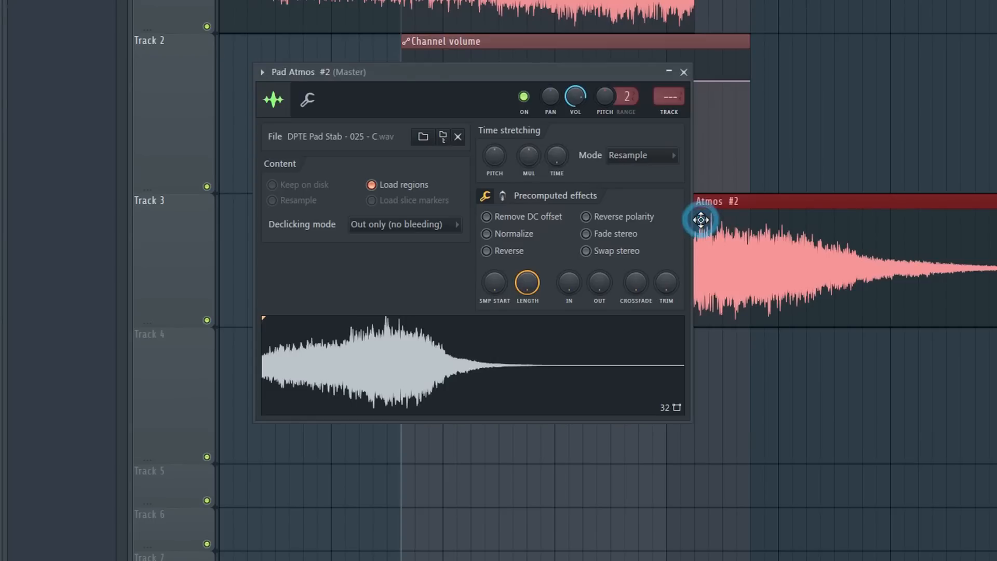
pyautogui.rightClick(575, 95)
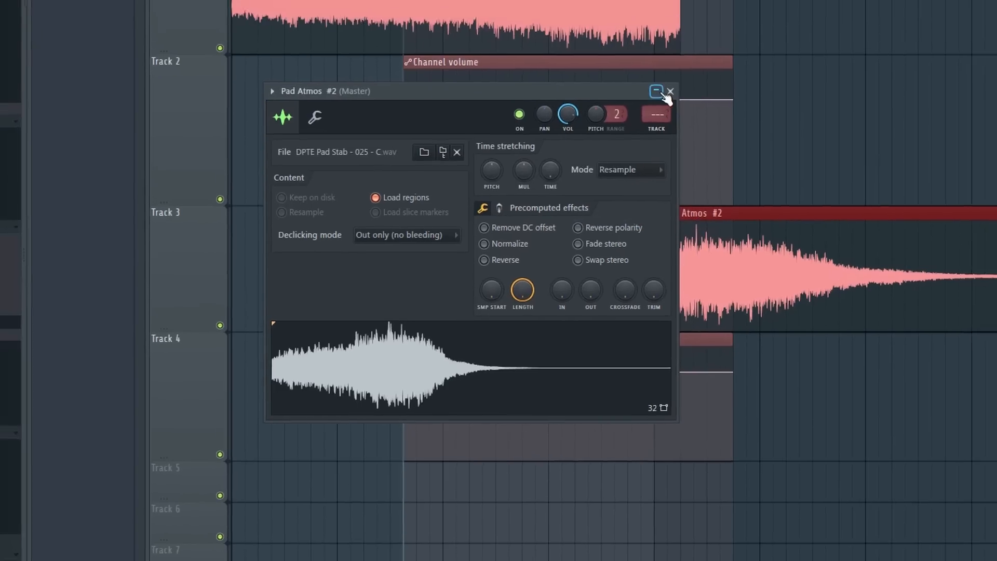
# Step: Close the channel window and play back the crossfade between the two clips
pyautogui.click(657, 91)
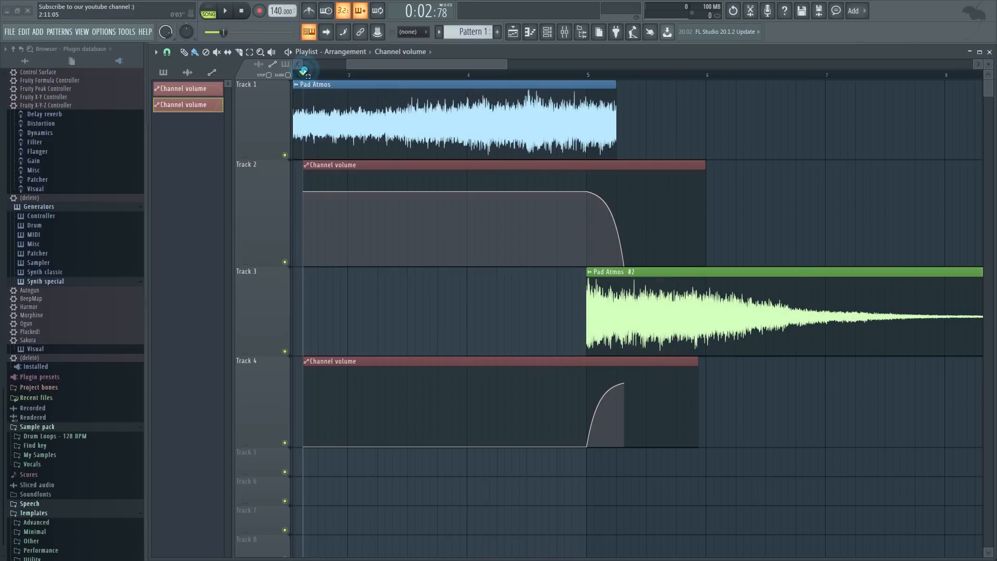
pyautogui.click(224, 11)
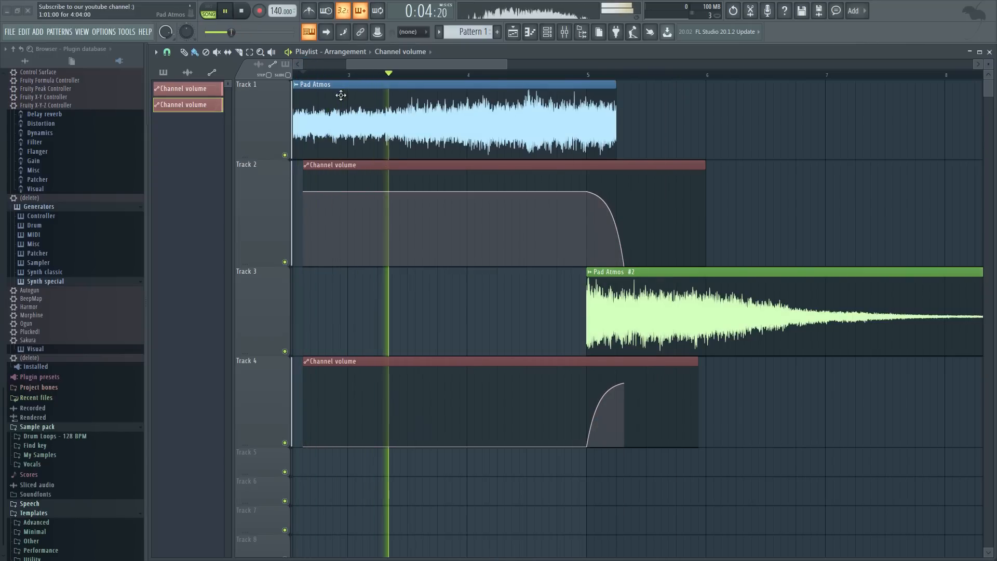